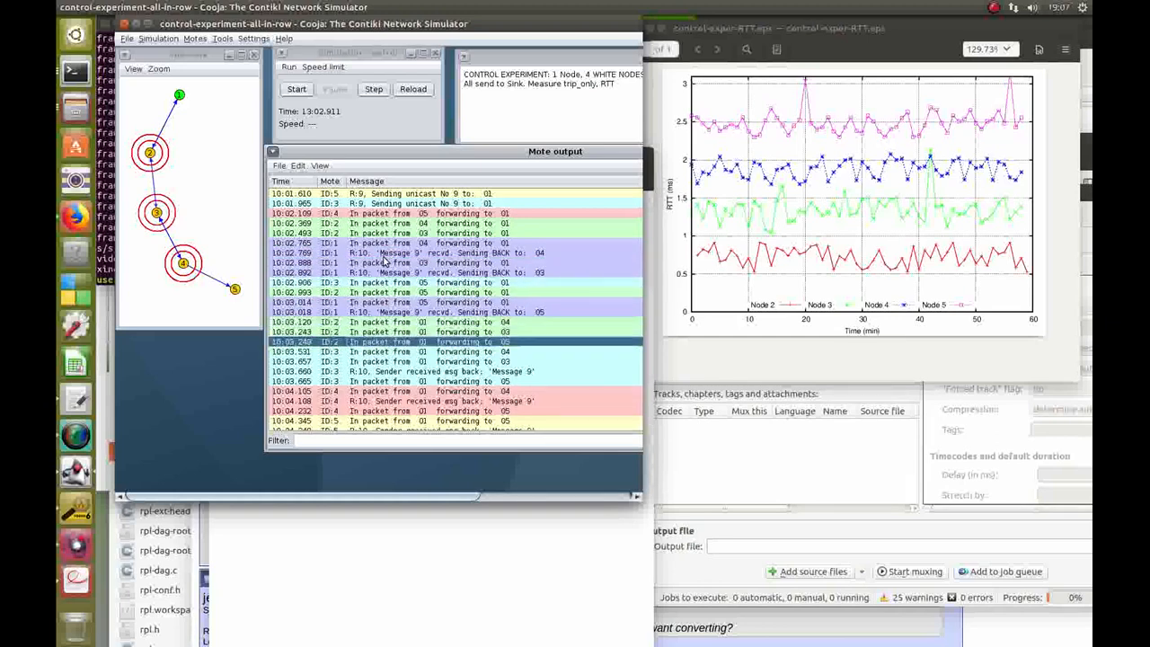
# Scroll down the chain network's mote output log to the message 10 exchanges.
pyautogui.scroll(-3)
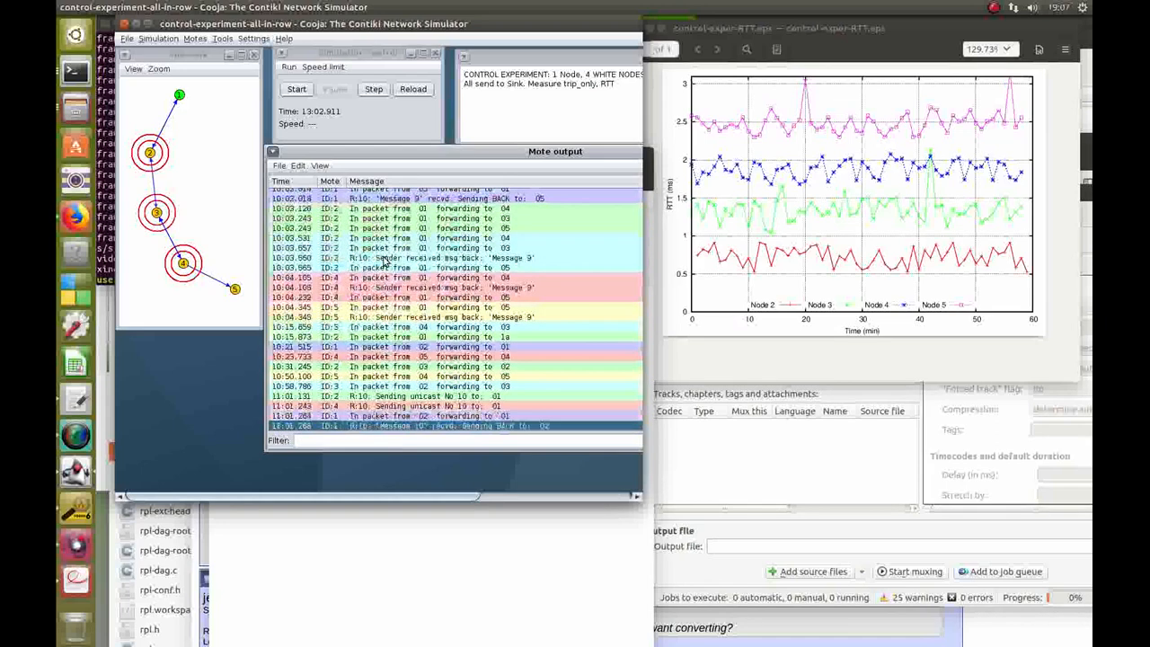
pyautogui.scroll(-3)
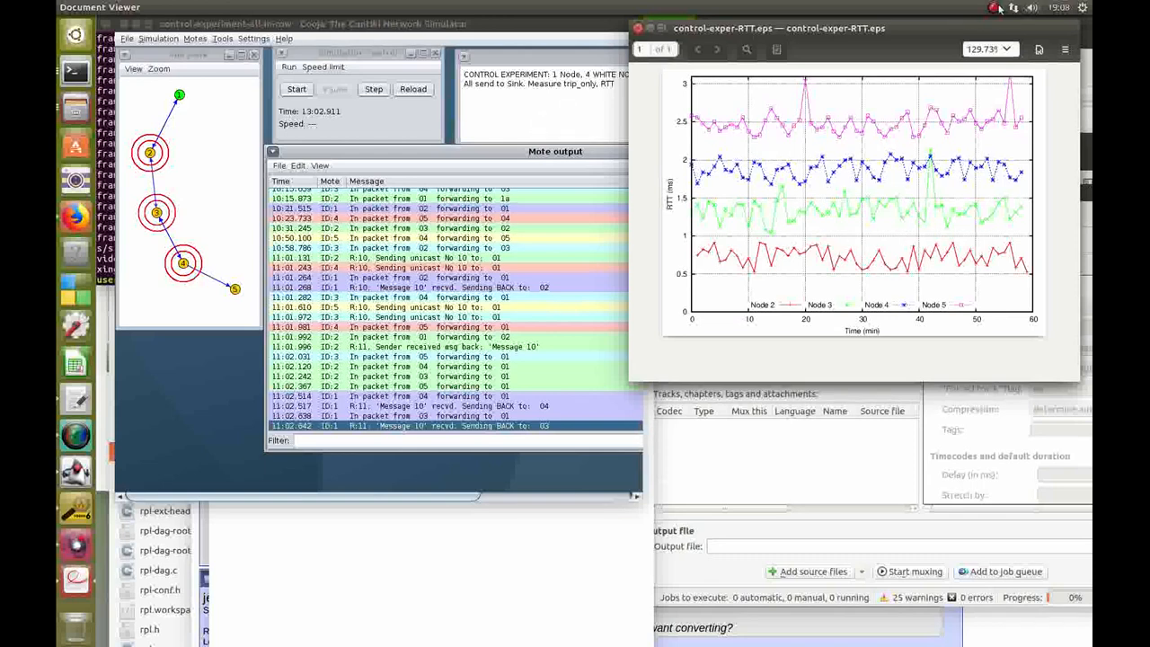
pyautogui.click(995, 7)
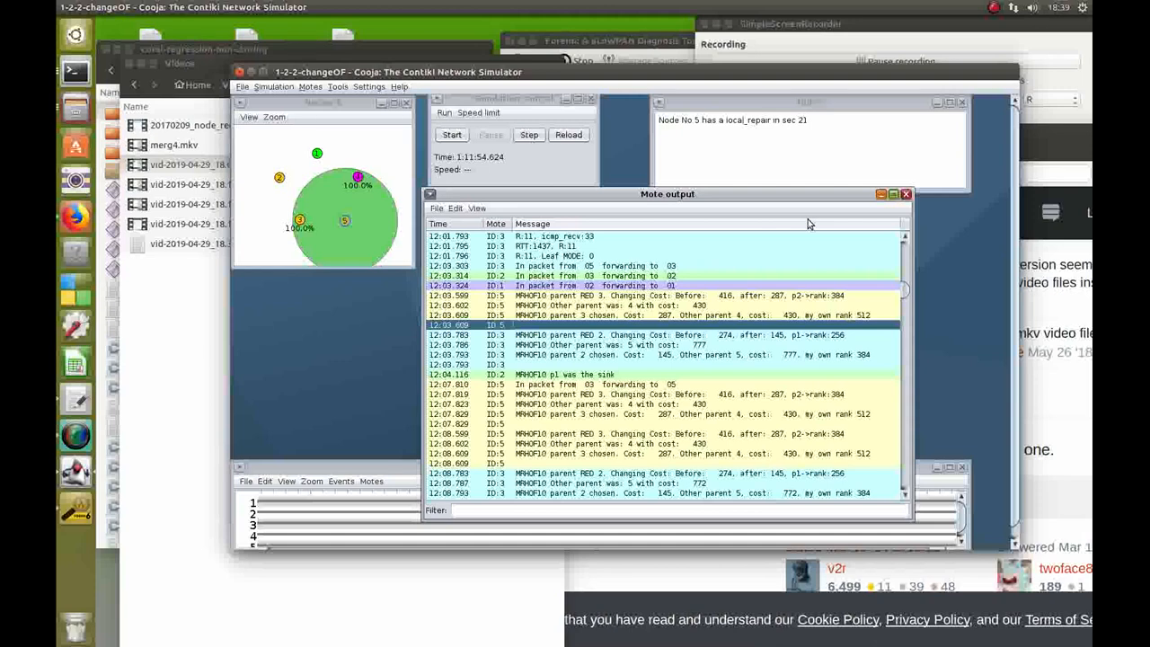
pyautogui.moveTo(255, 139)
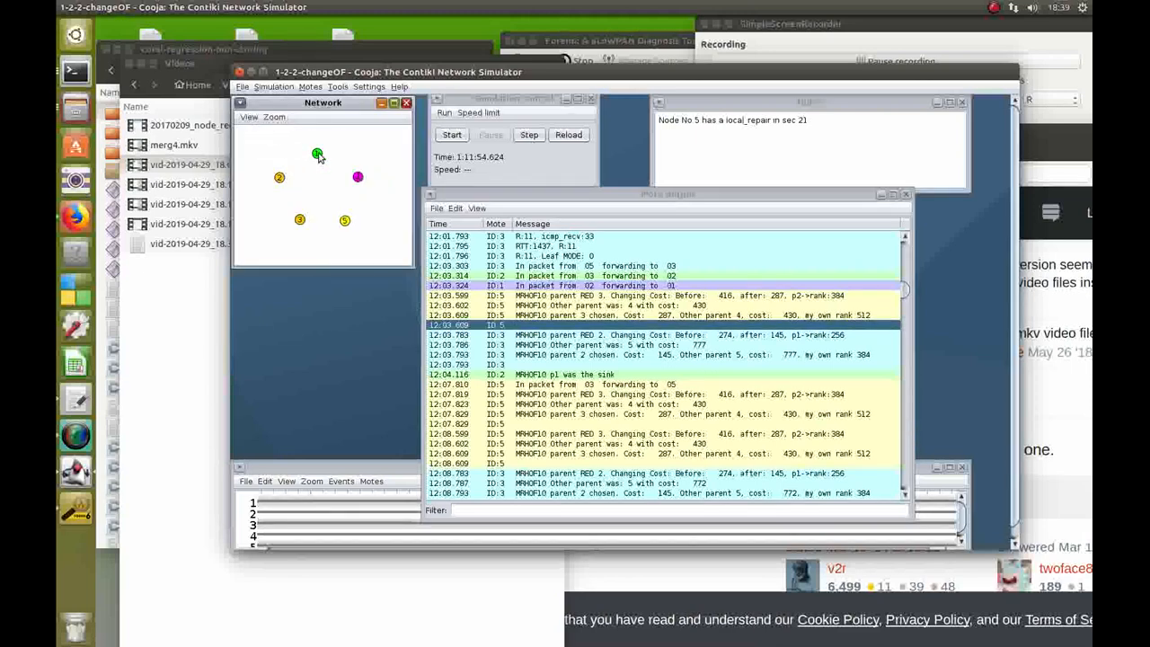
# Select sink mote 1 to show its radio range reaching nodes 2 and 4 at 100%.
pyautogui.click(318, 153)
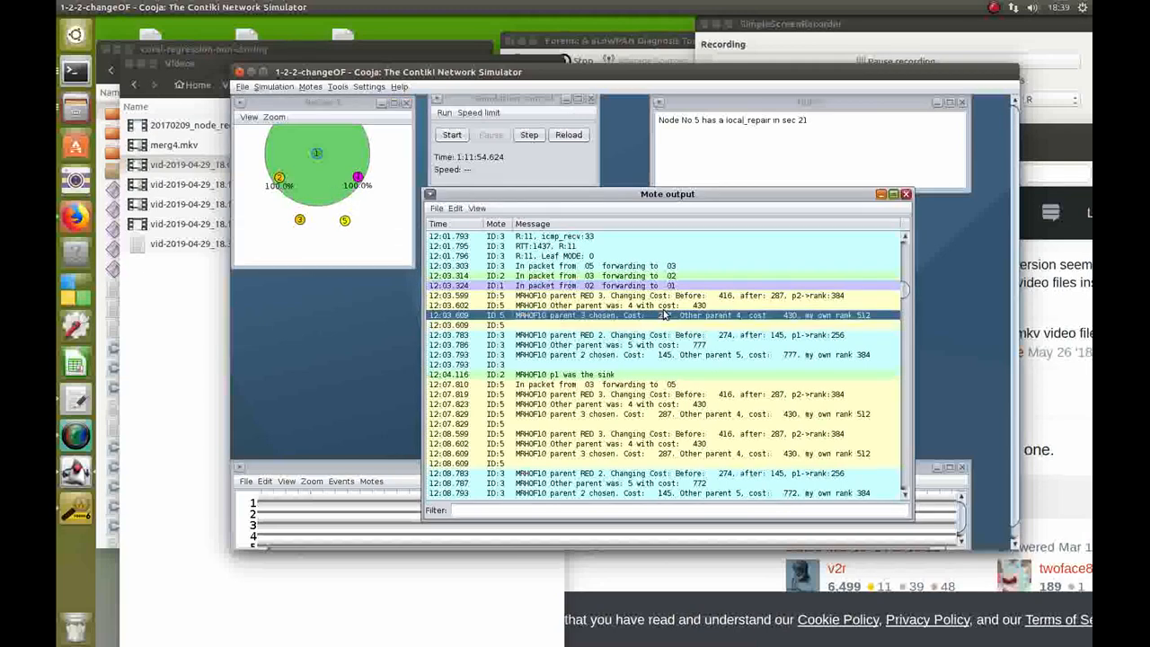
# Scroll the mote output log to the 02:01 per-node RTT metrics and message 2's reply.
pyautogui.scroll(3)
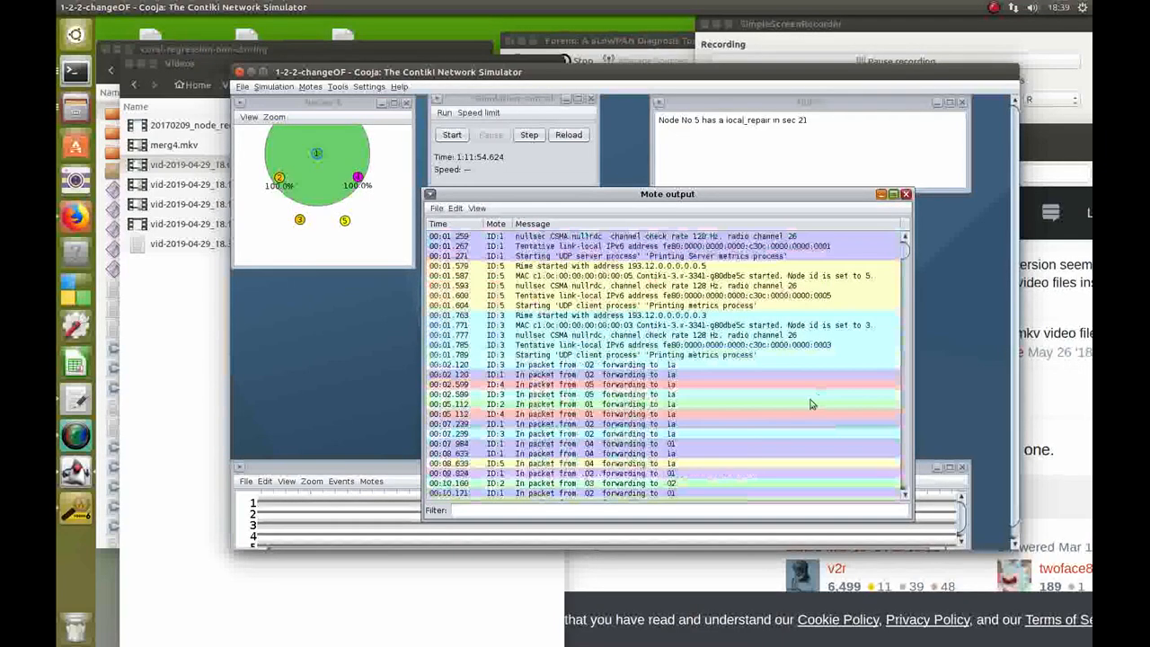
pyautogui.scroll(-3)
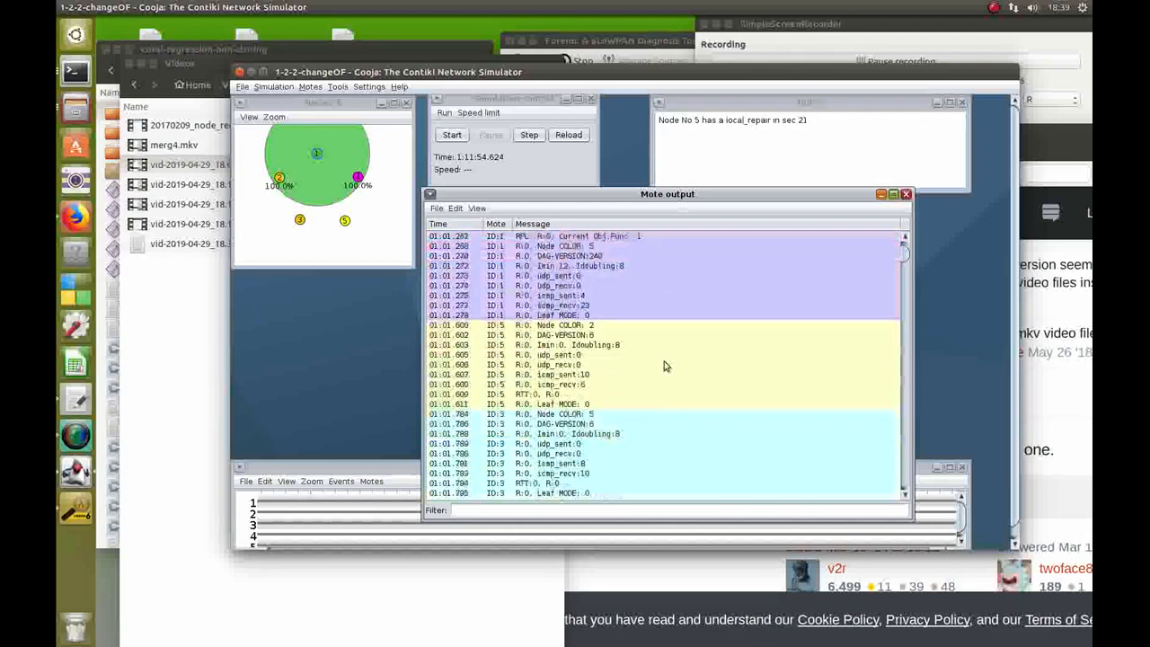
pyautogui.scroll(-3)
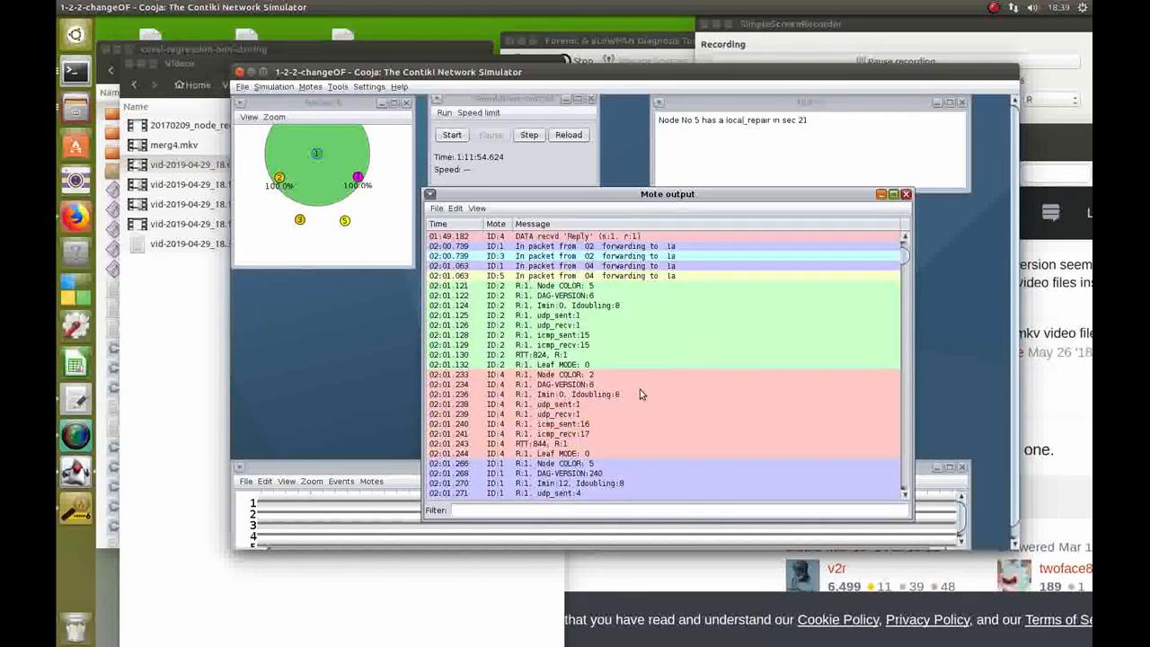
pyautogui.scroll(-3)
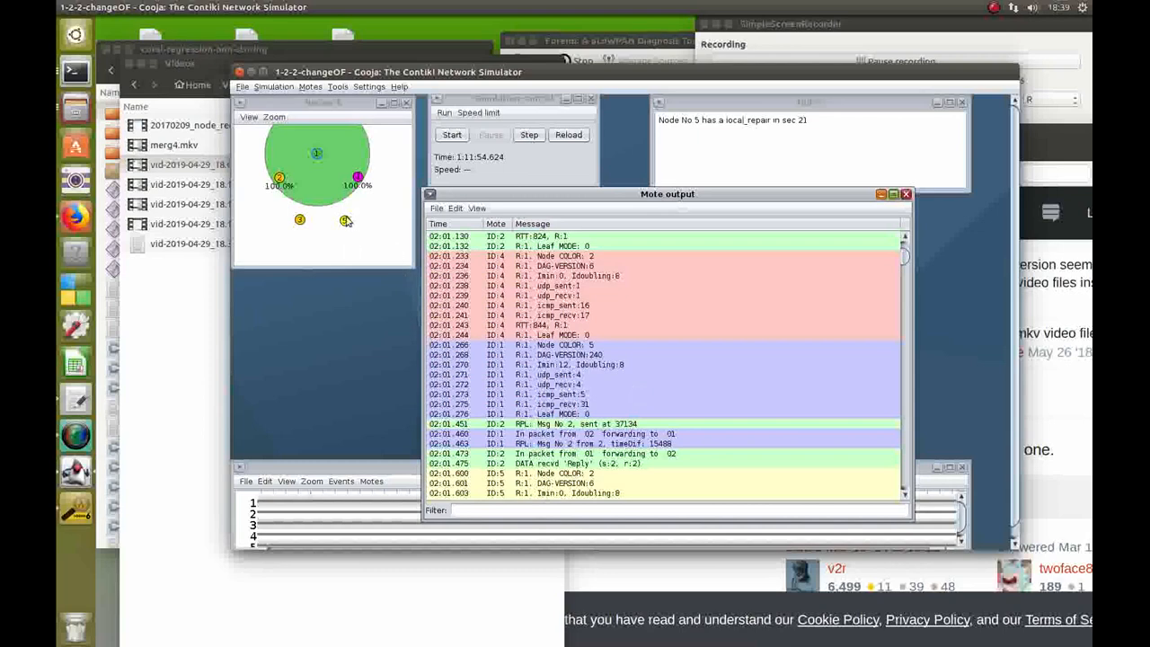
pyautogui.moveTo(345, 221)
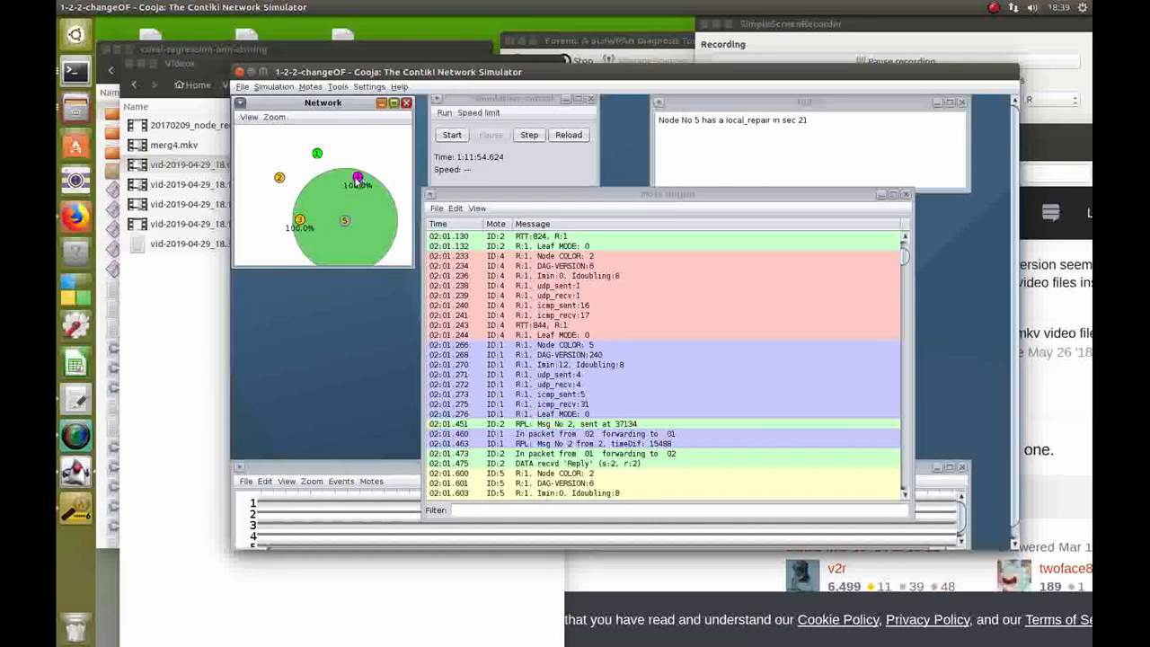
pyautogui.moveTo(357, 177)
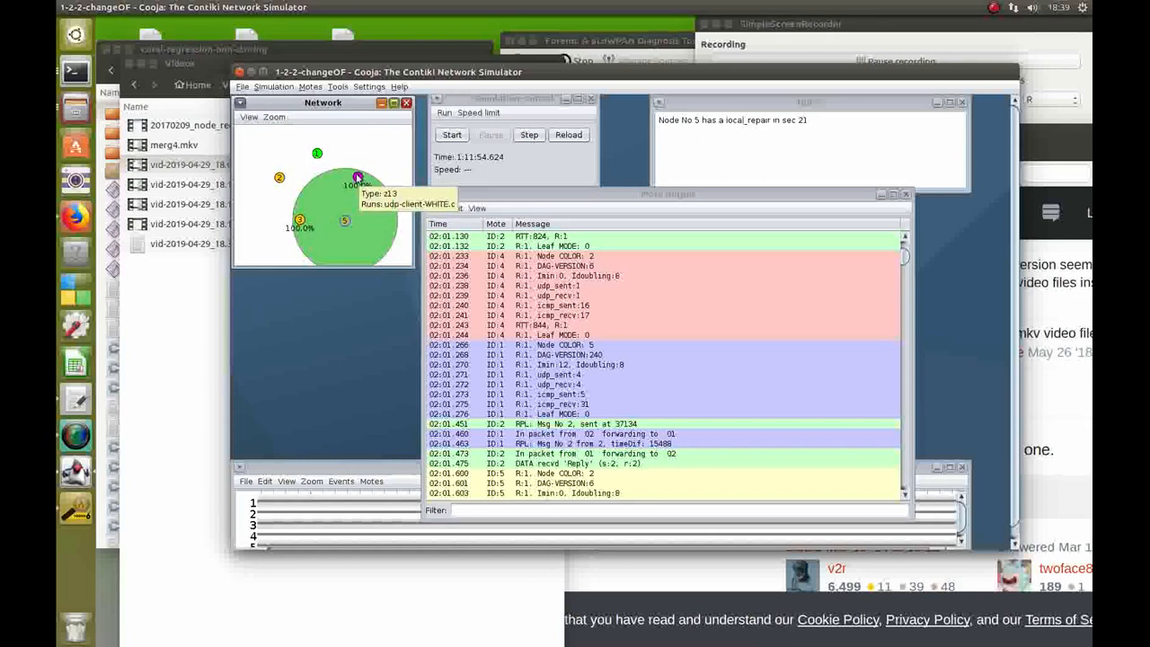
pyautogui.moveTo(256, 227)
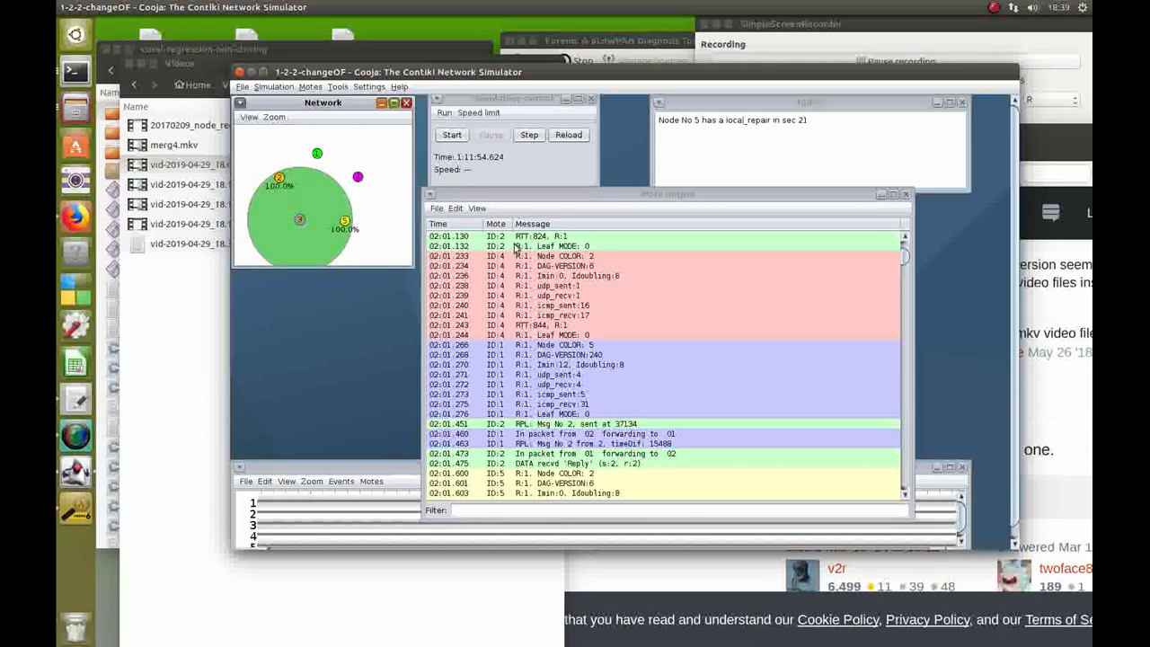
# Scroll down the mote output log to the 03:01 round-2 metrics.
pyautogui.scroll(-3)
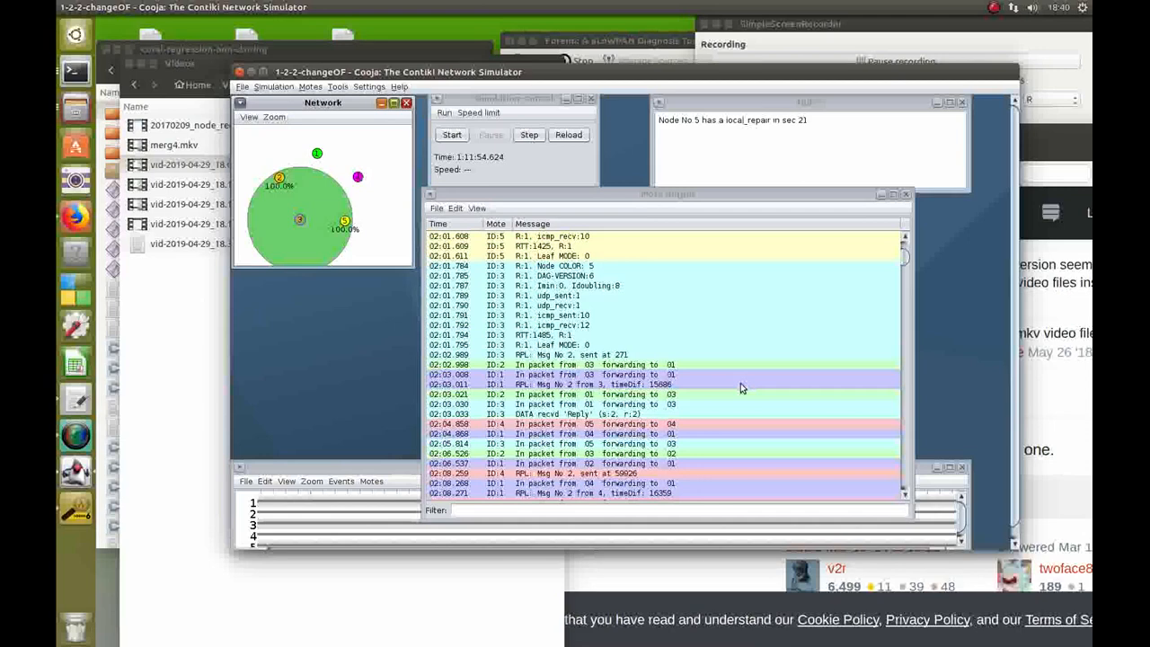
pyautogui.moveTo(588, 309)
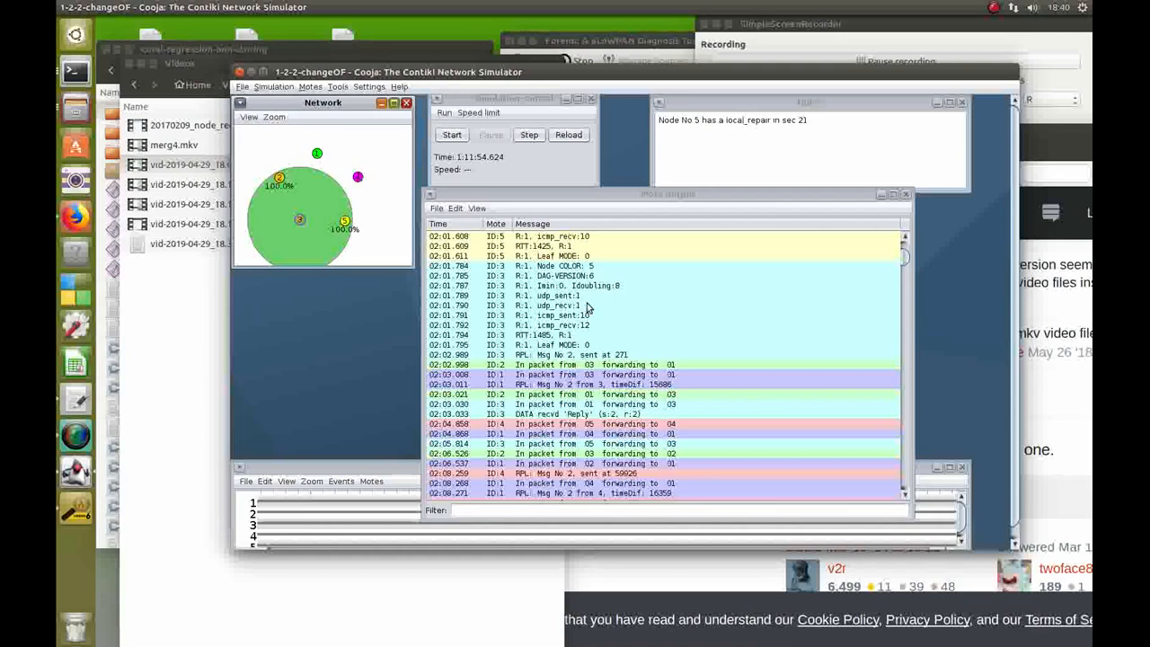
pyautogui.scroll(-3)
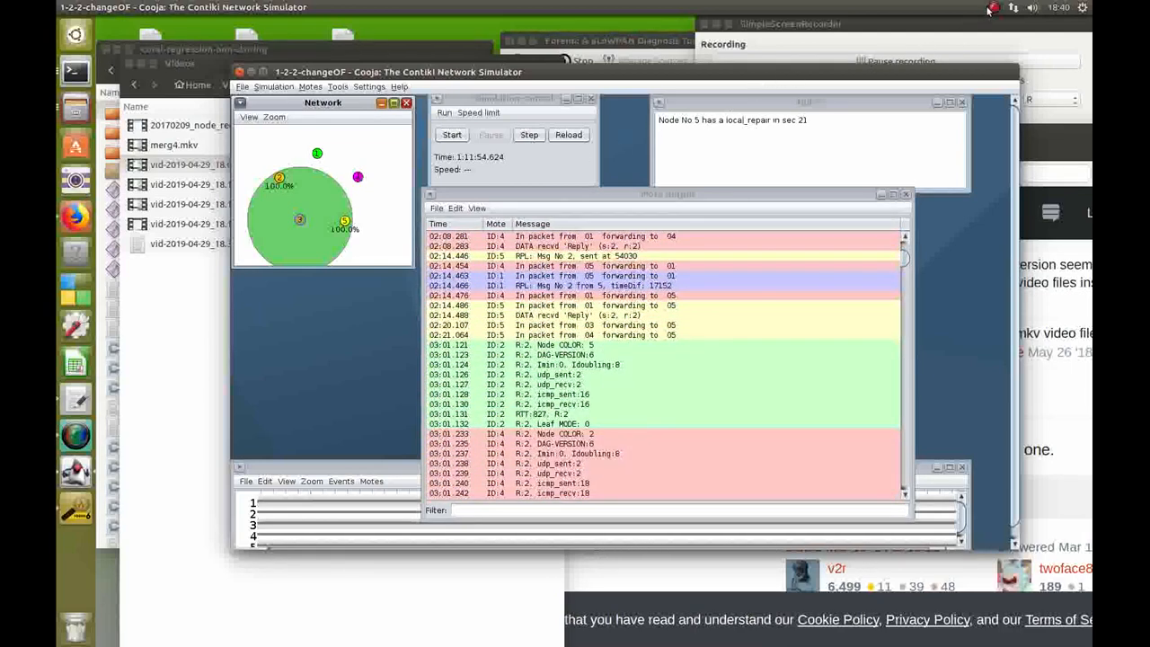
pyautogui.click(993, 8)
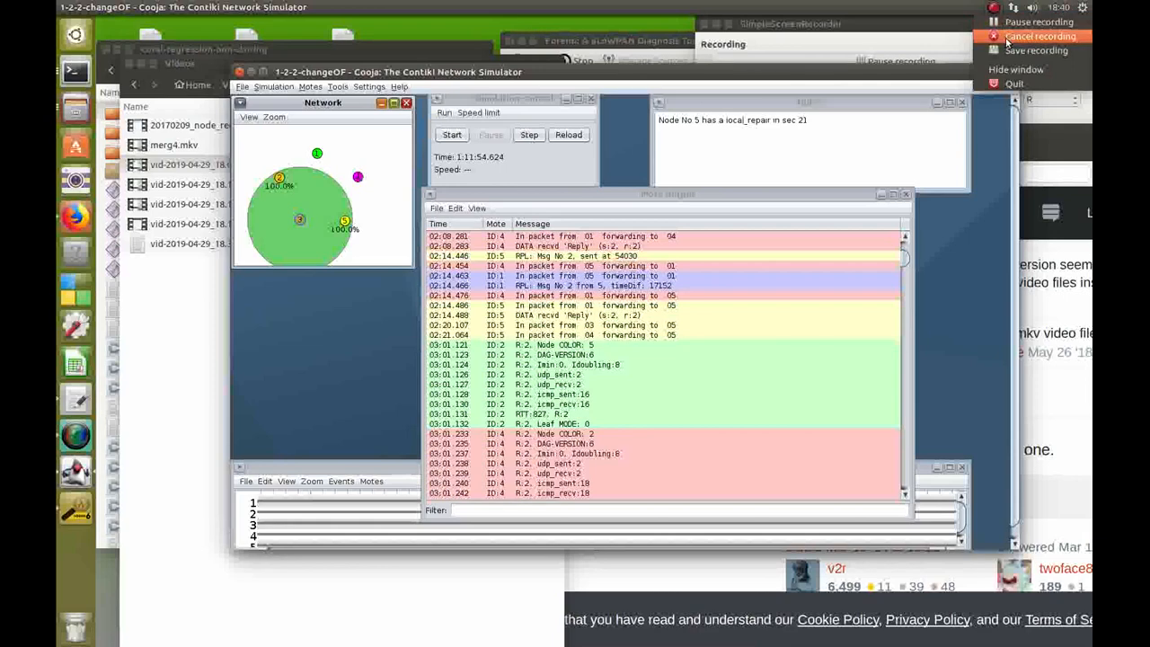